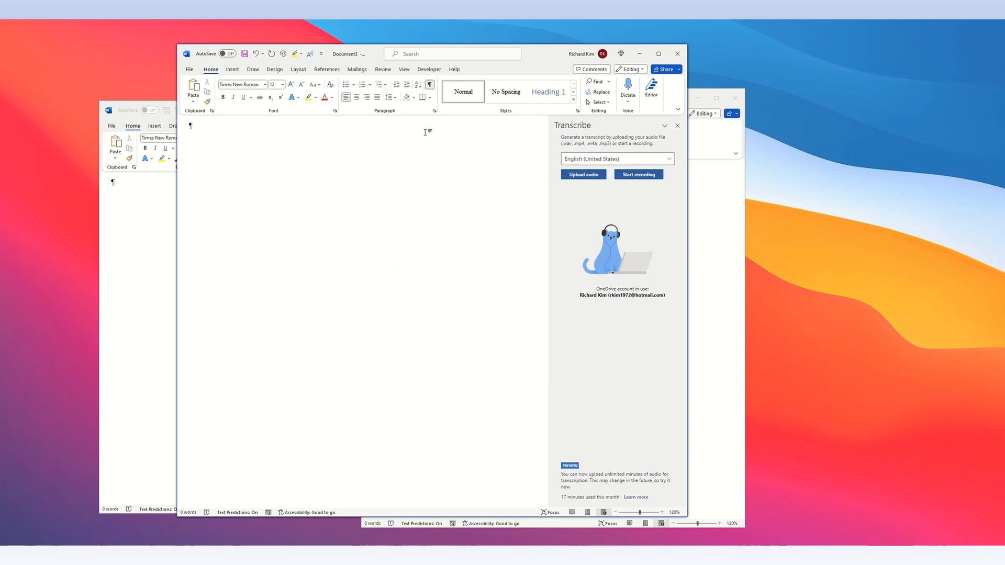
mouse_move(537, 136)
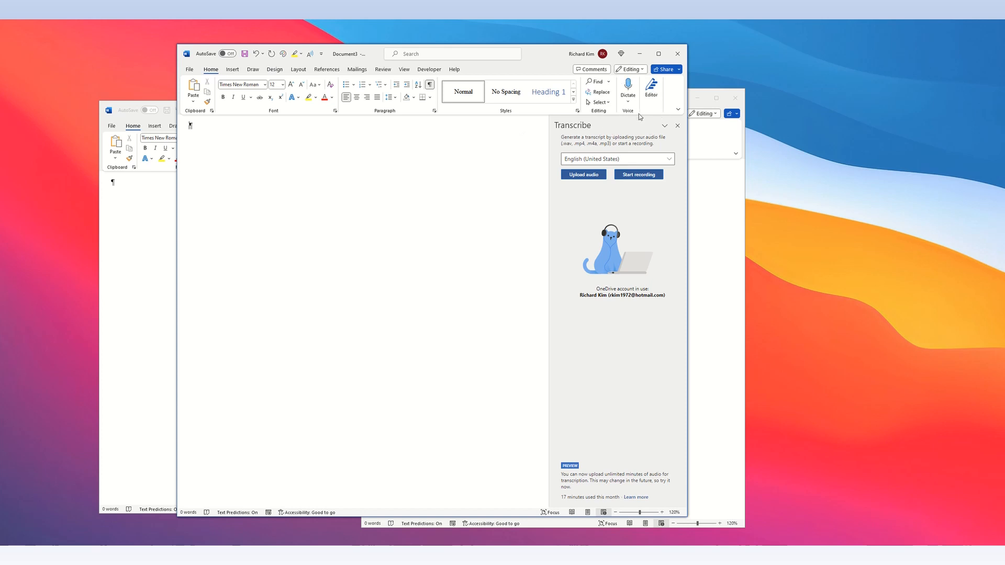
- Upload the Audio MP3 File through the Transcribe pane so Word transcribes it
click(627, 88)
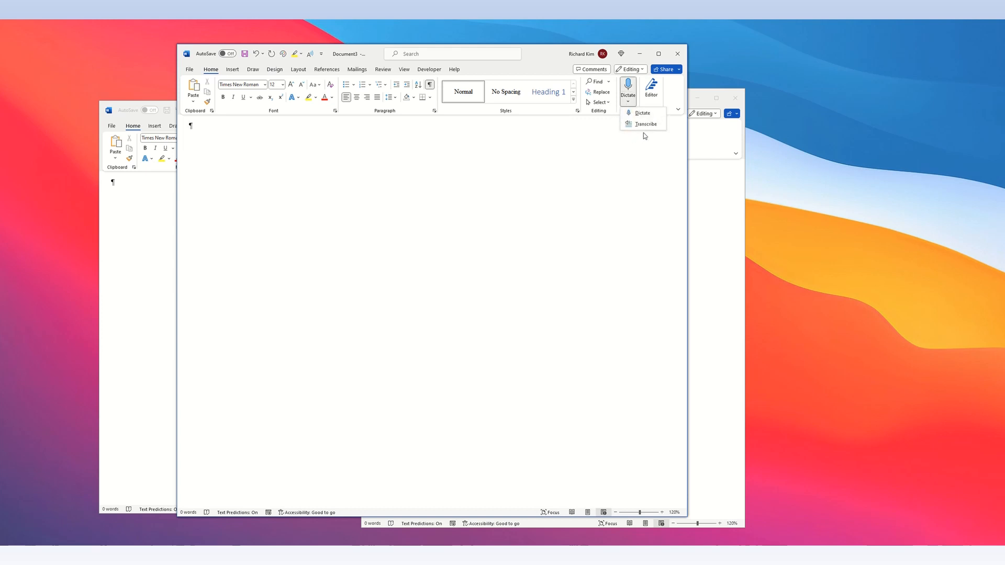
mouse_move(646, 125)
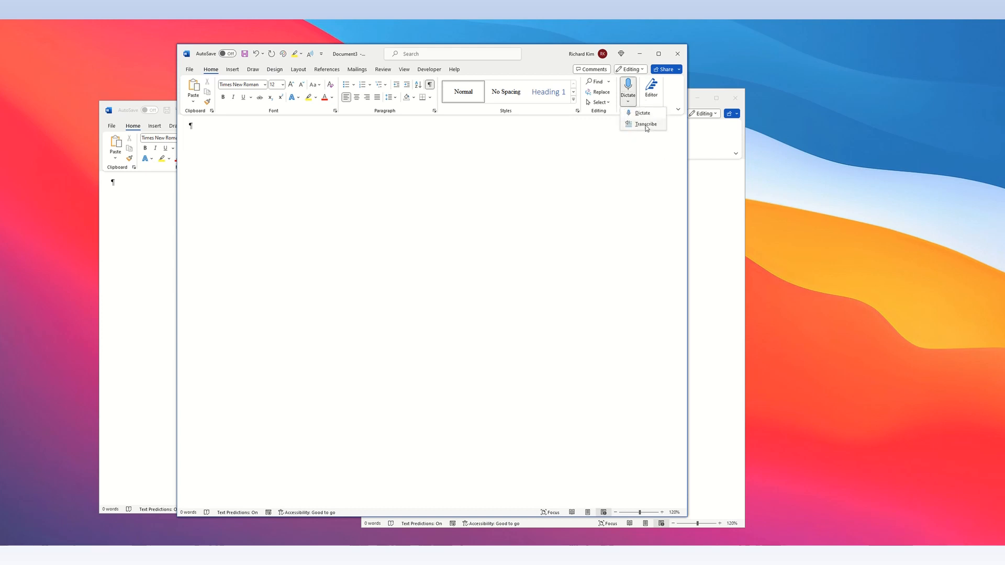
click(645, 125)
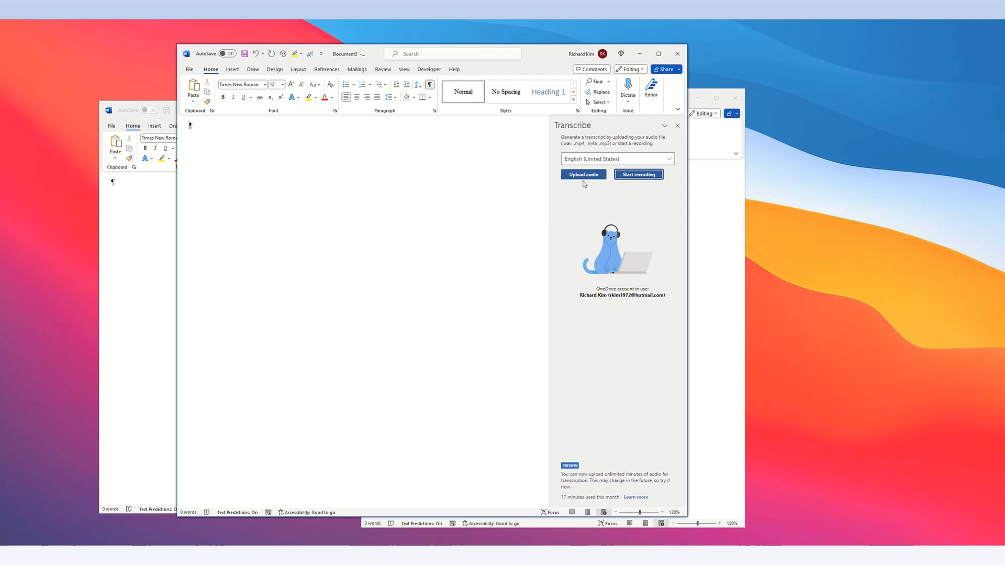
click(583, 175)
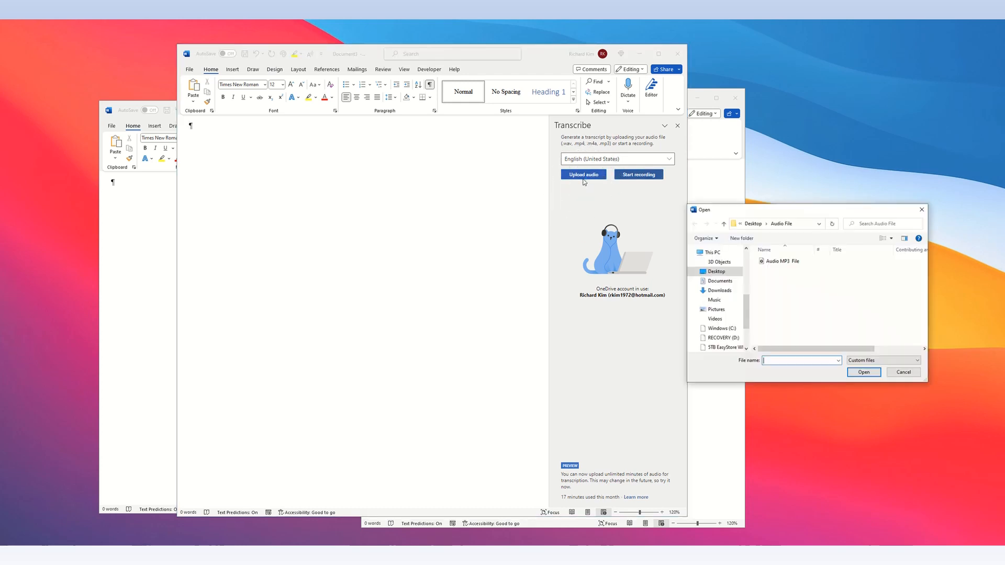
click(779, 260)
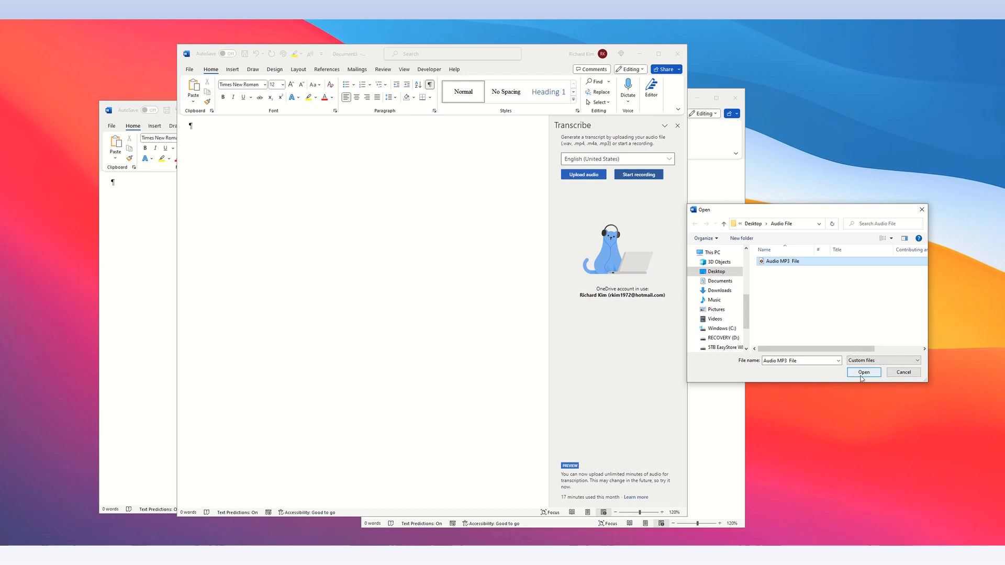
click(863, 373)
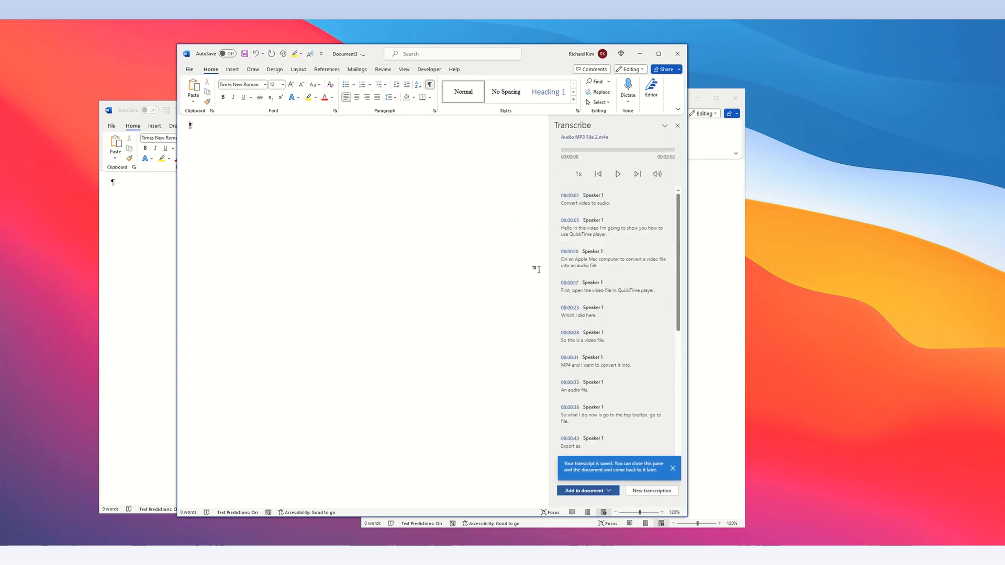
mouse_move(538, 317)
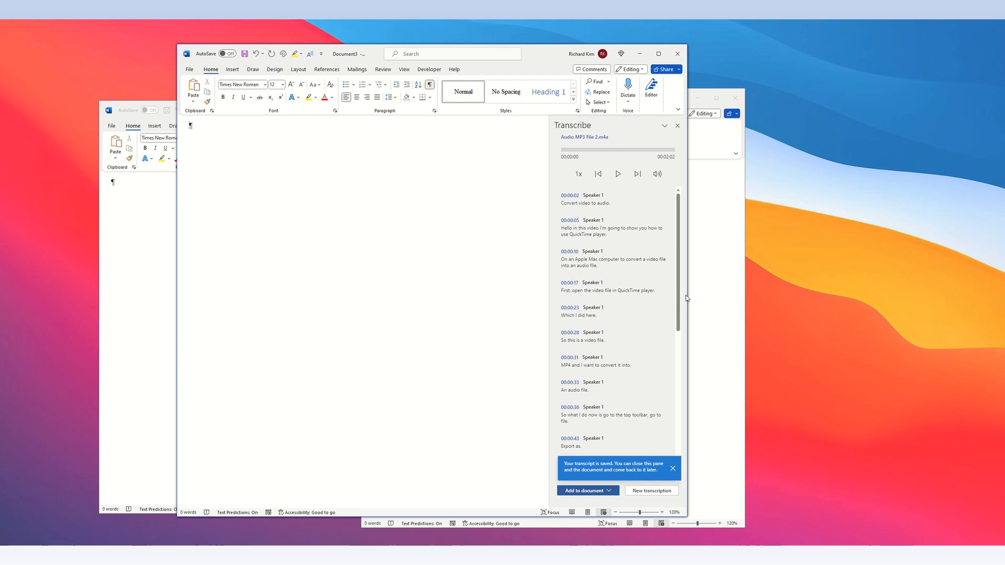
- Insert the transcript into the document as Just text, without speakers or timestamps
scroll(down, 3)
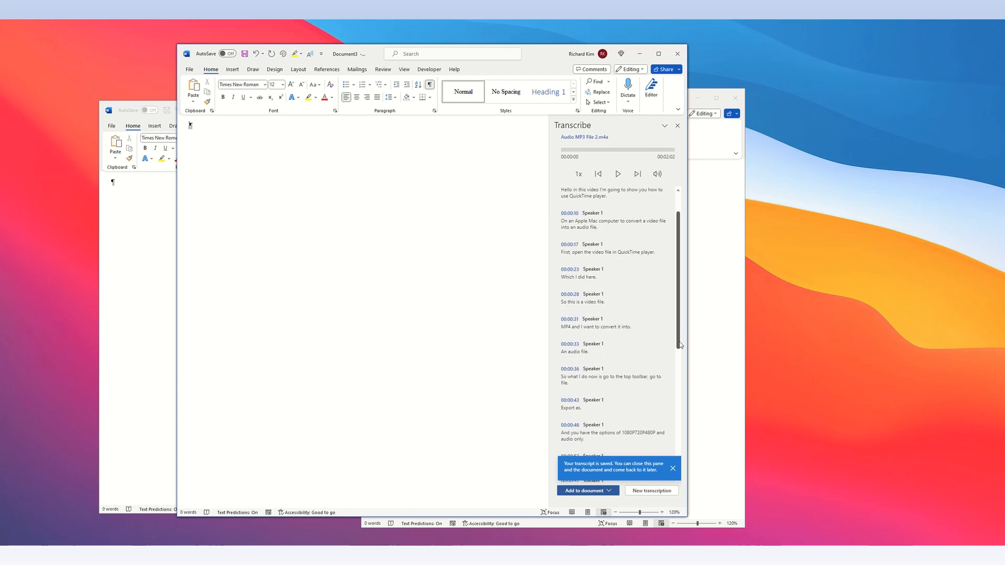
scroll(down, 3)
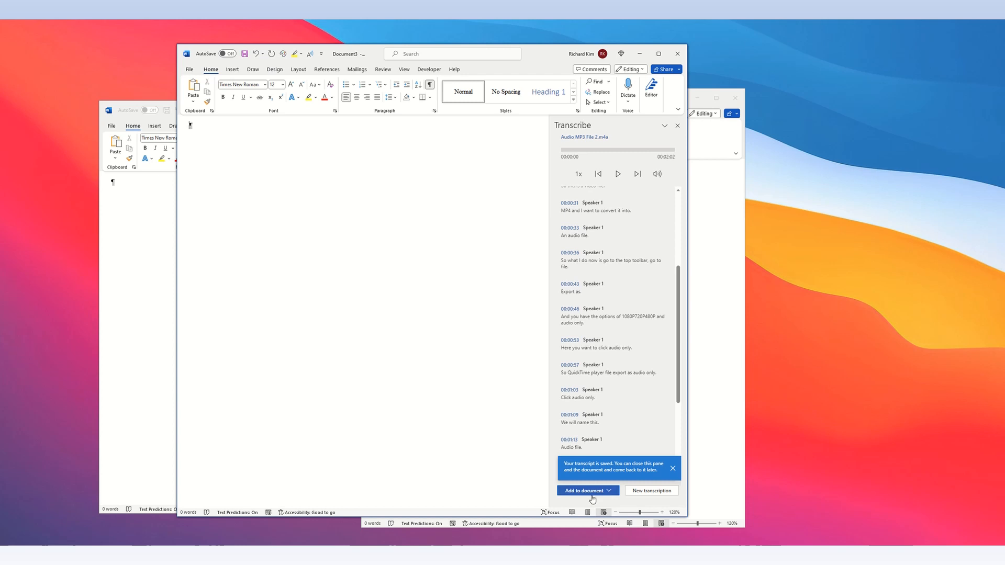
click(587, 490)
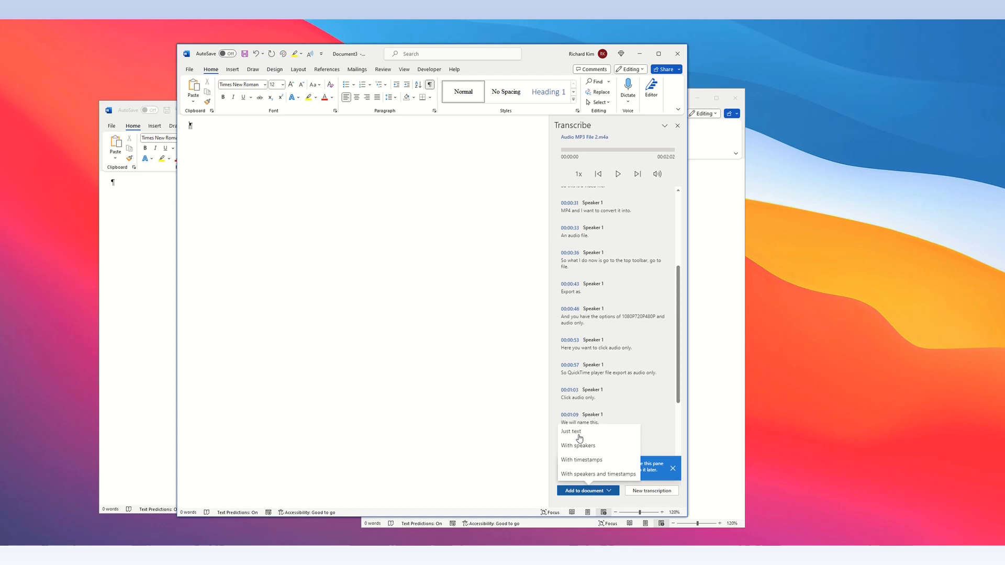
click(571, 430)
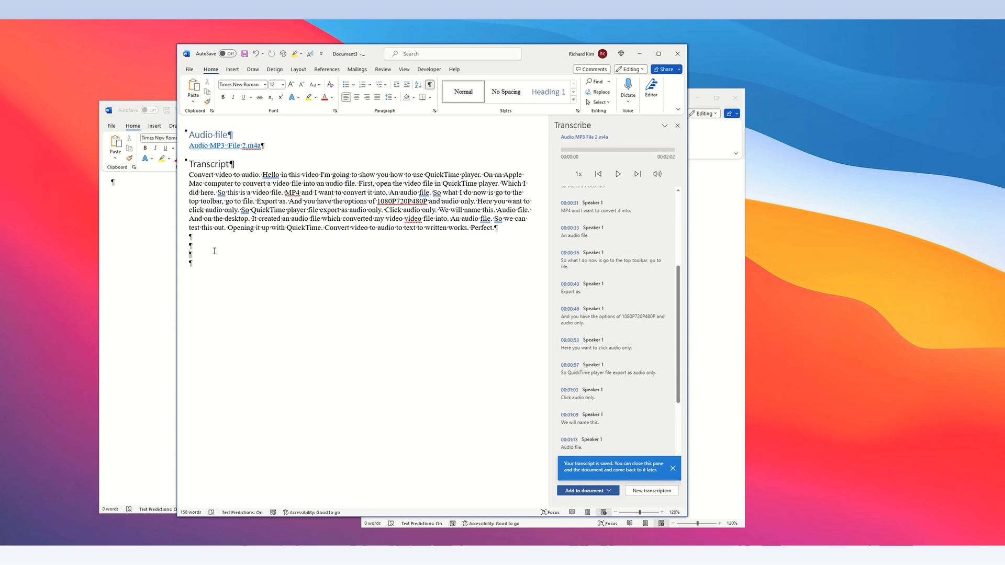
mouse_move(145, 302)
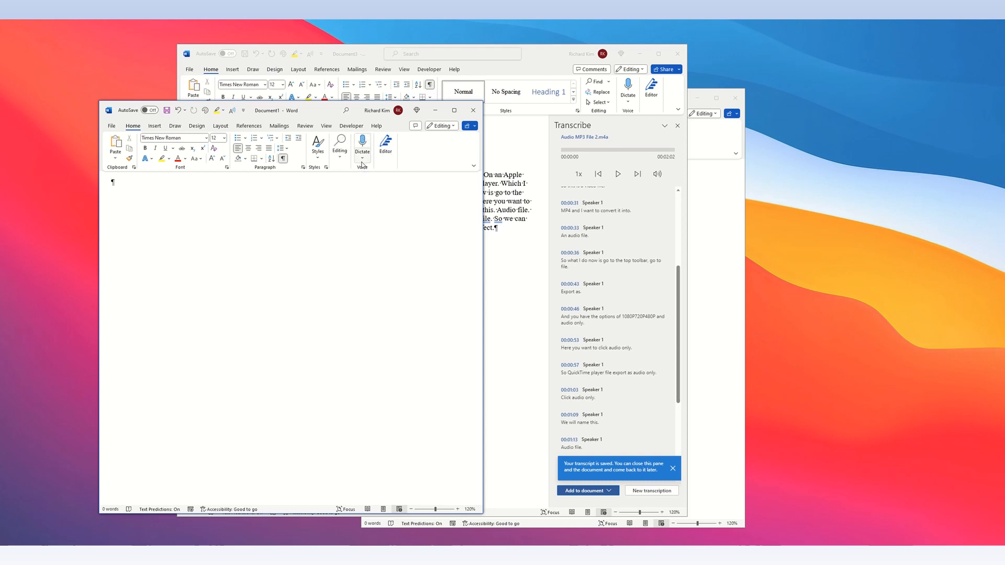
- Record live speech in Document1's Transcribe pane and save it for transcription
click(361, 156)
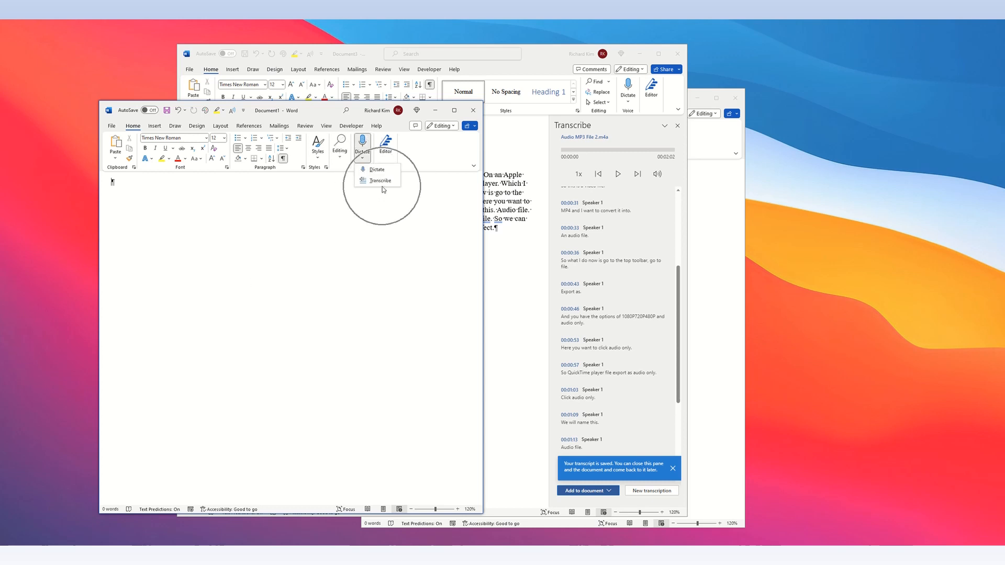
click(380, 180)
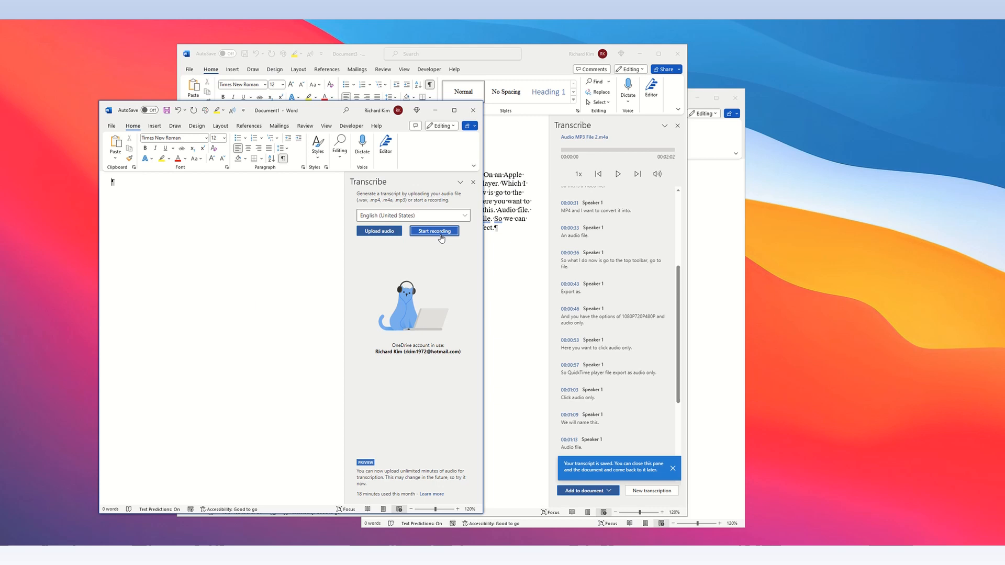
click(433, 230)
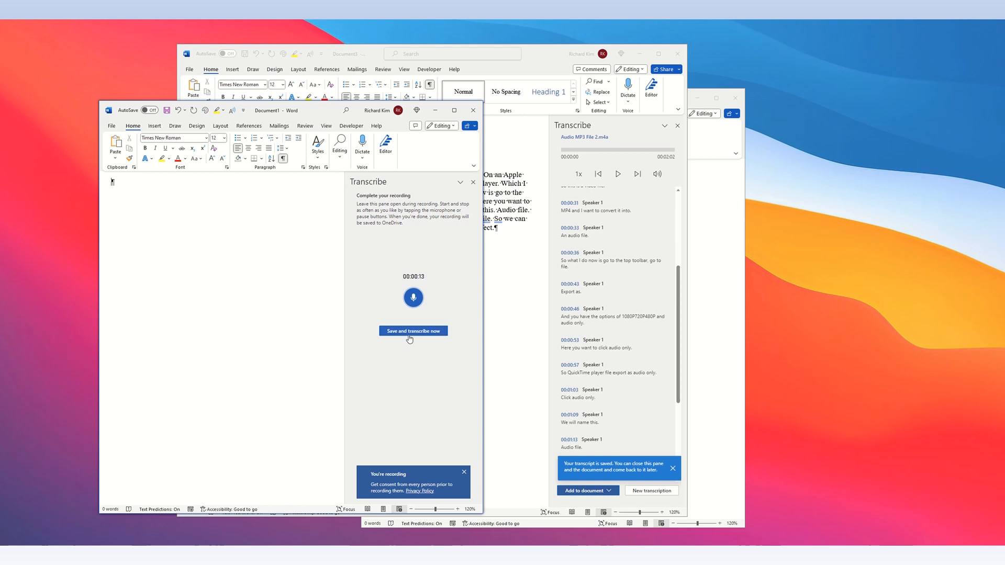
click(412, 330)
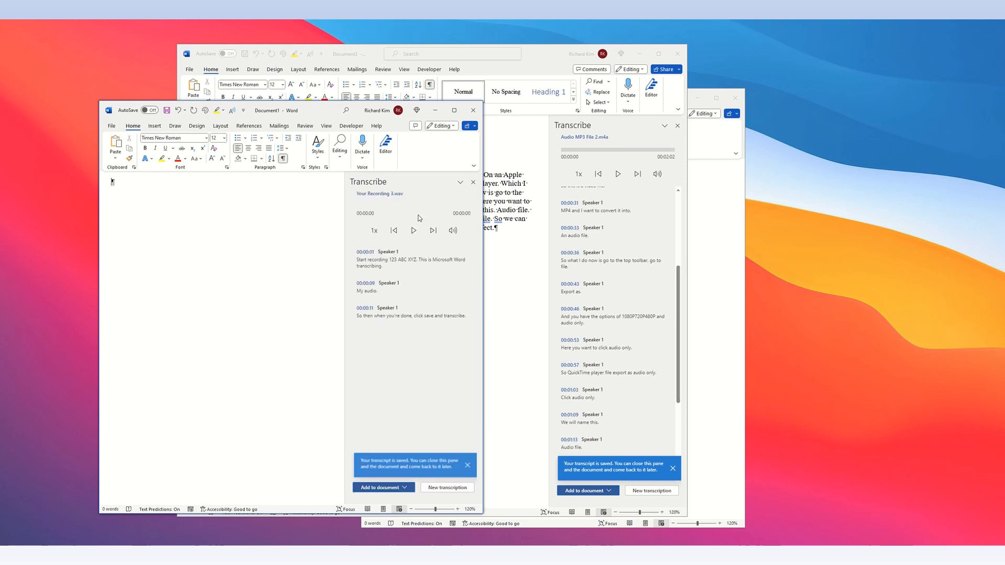
- Play back Your Recording 3.wav and add its transcript to the blank document
click(413, 230)
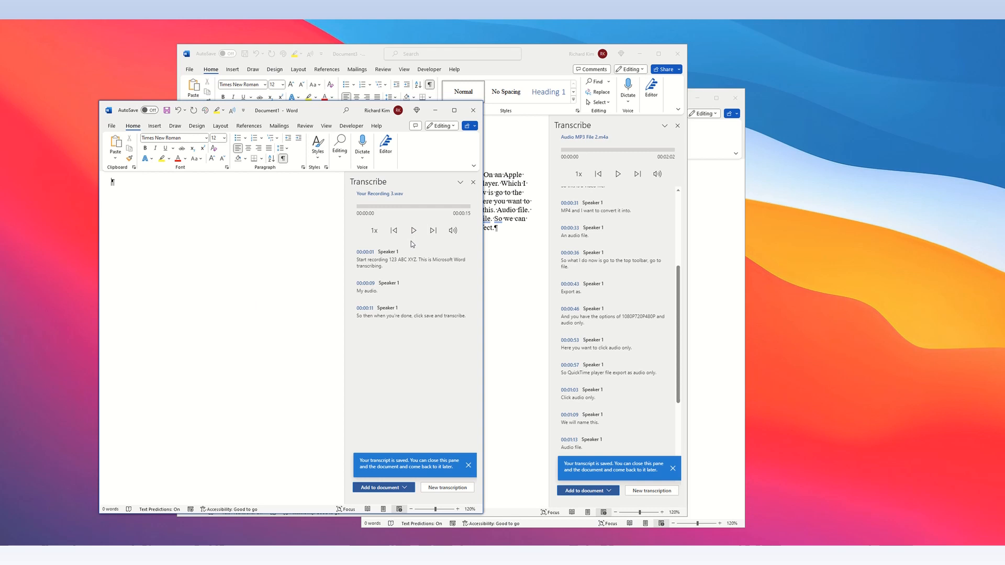
mouse_move(413, 230)
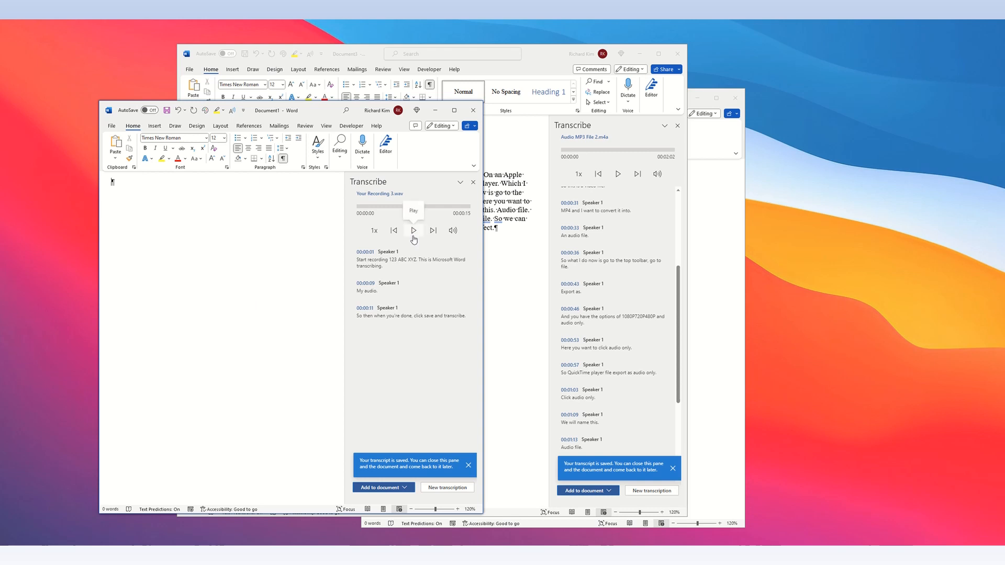
click(414, 230)
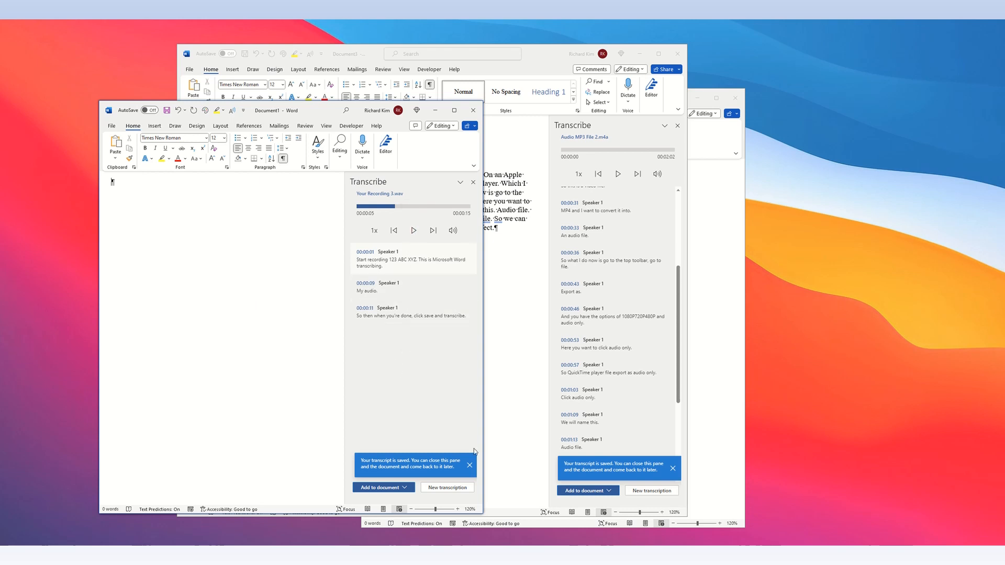
mouse_move(398, 417)
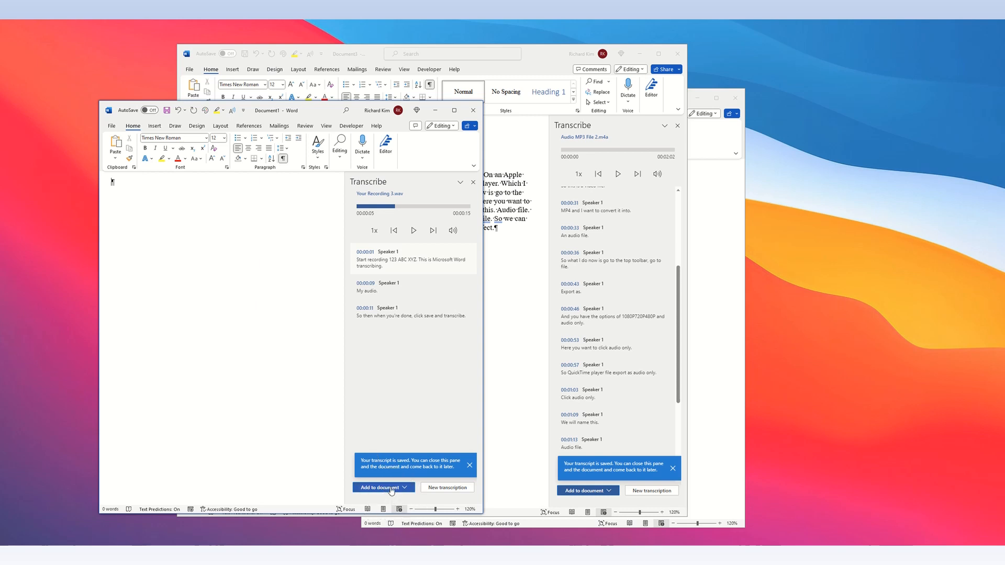
click(380, 488)
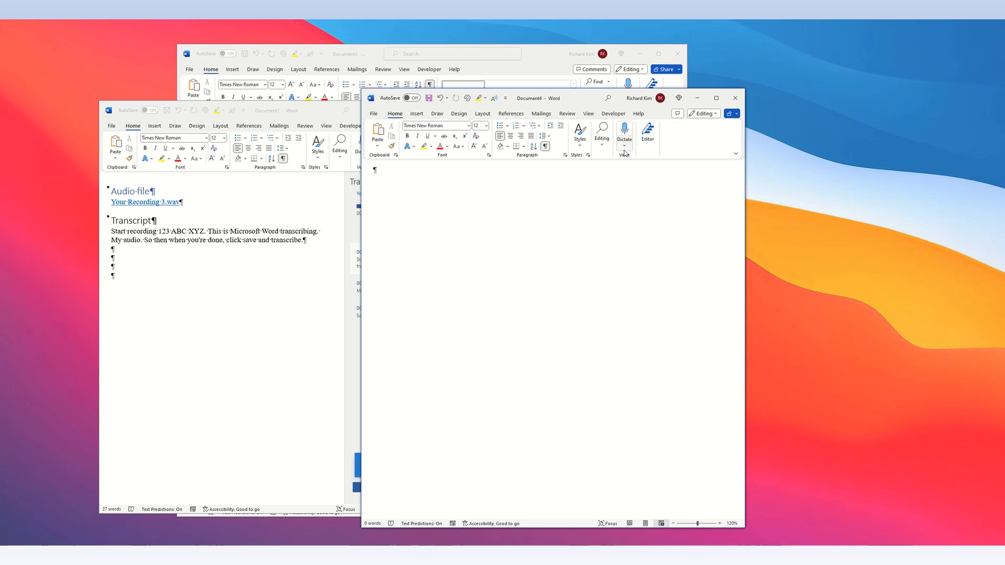
- Dictate live speech into the new document, including 'And as you can see it is dictating live' and a new paragraph
click(623, 132)
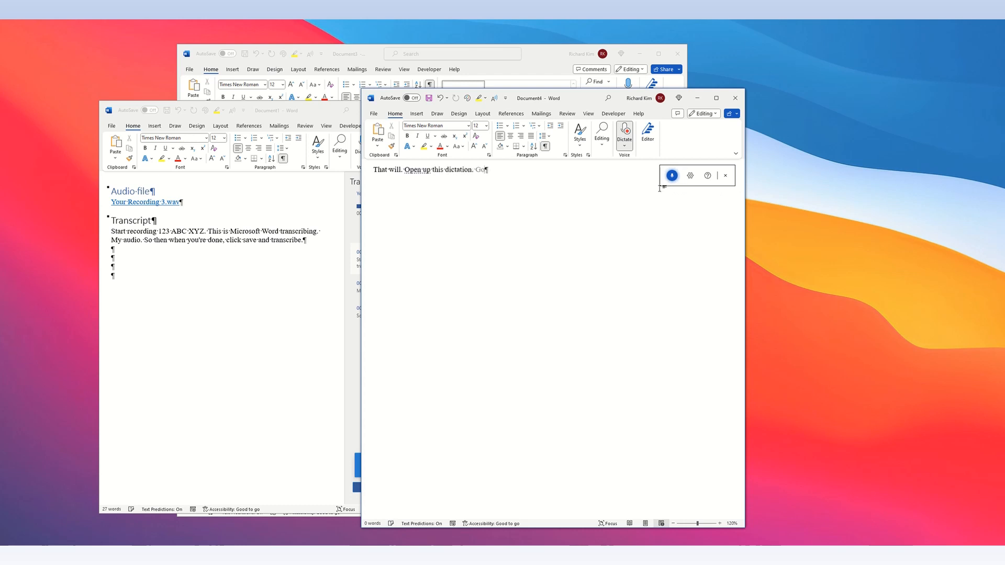
text(Toolbar.)
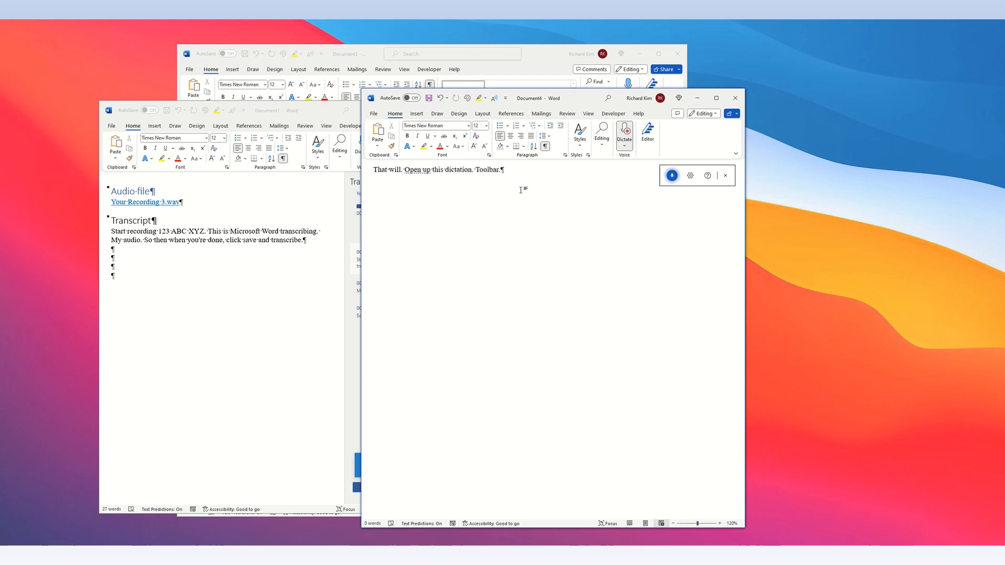
text(And as you can see it is)
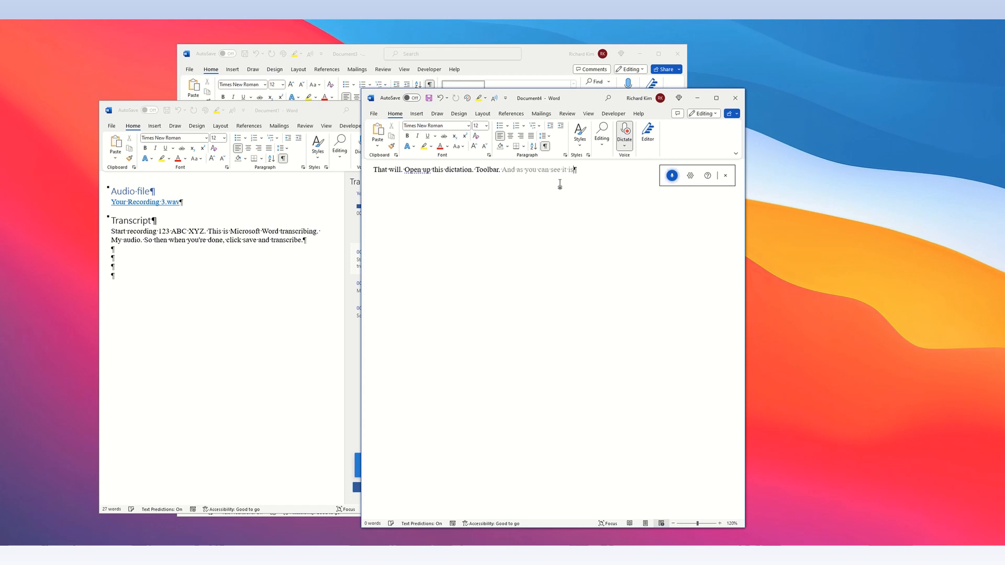
text(dictating live so you can dic)
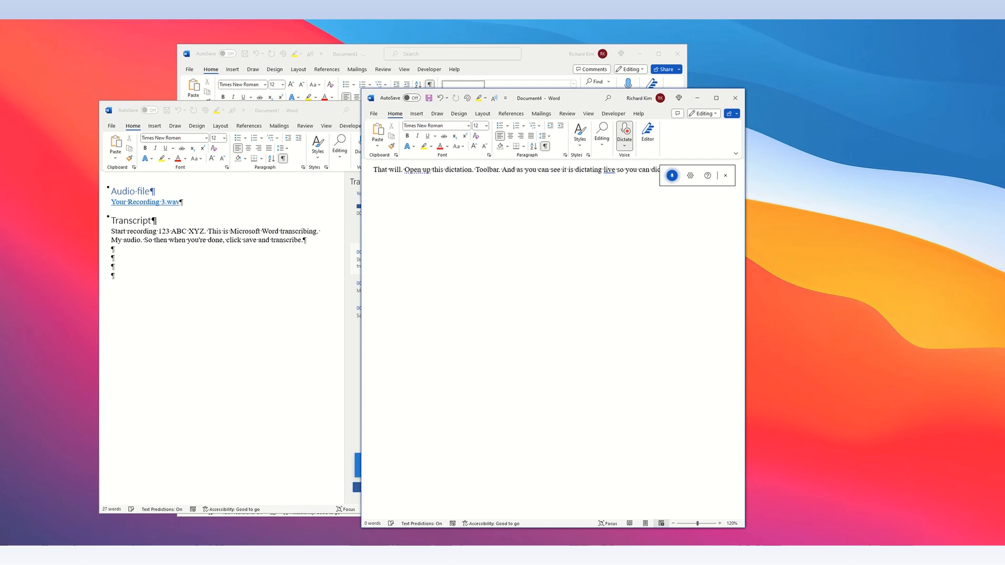
text(New paragraph)
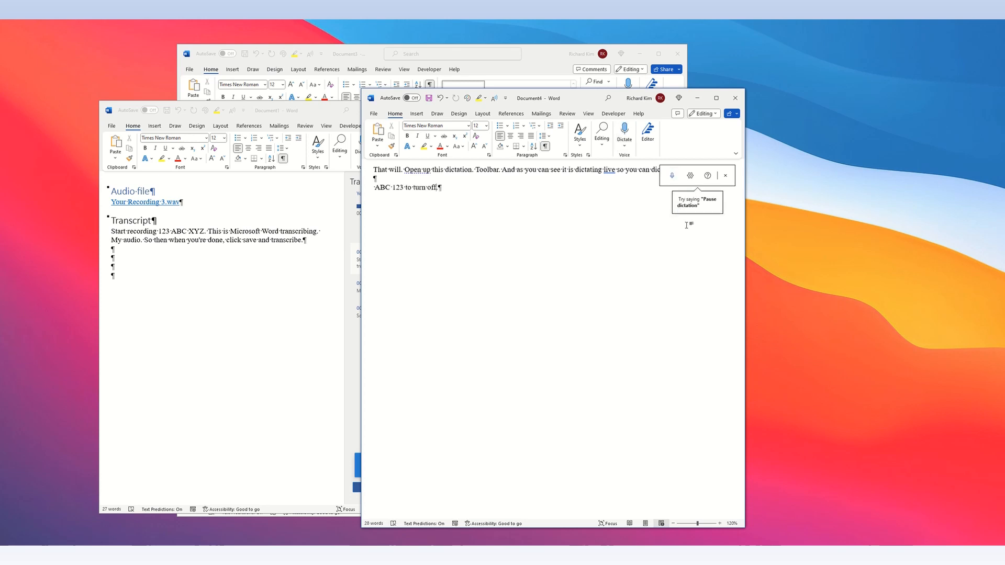
click(671, 175)
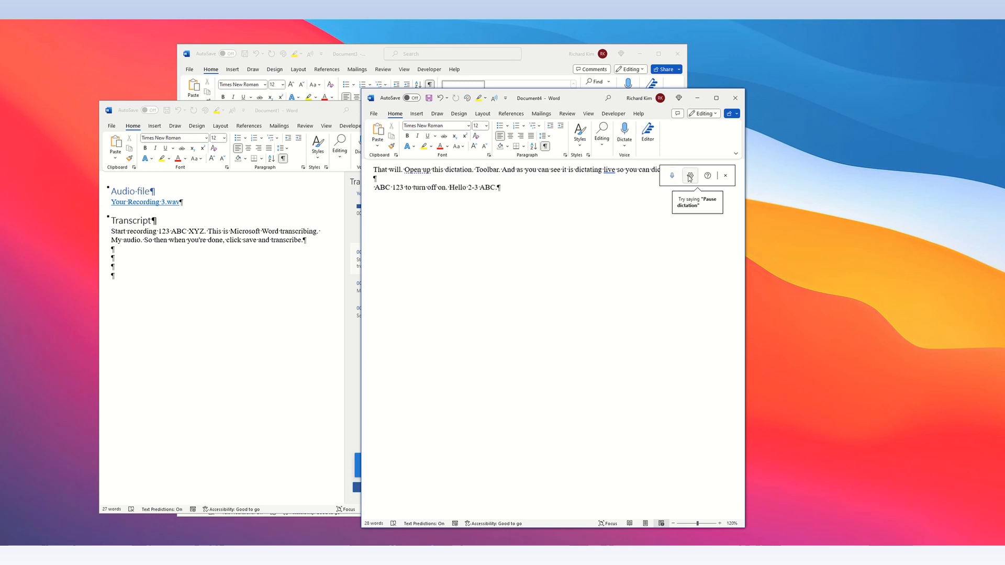
click(690, 175)
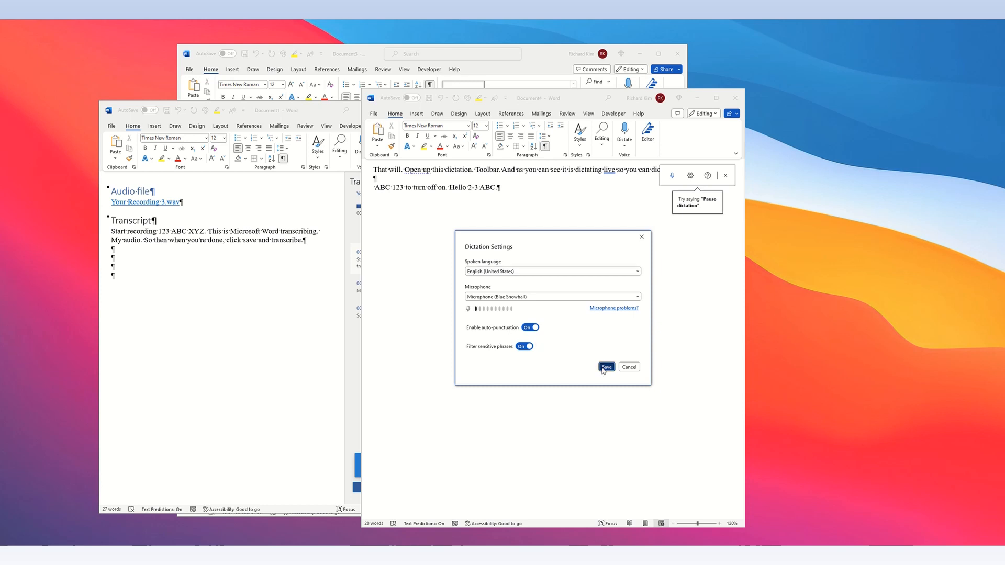
click(606, 367)
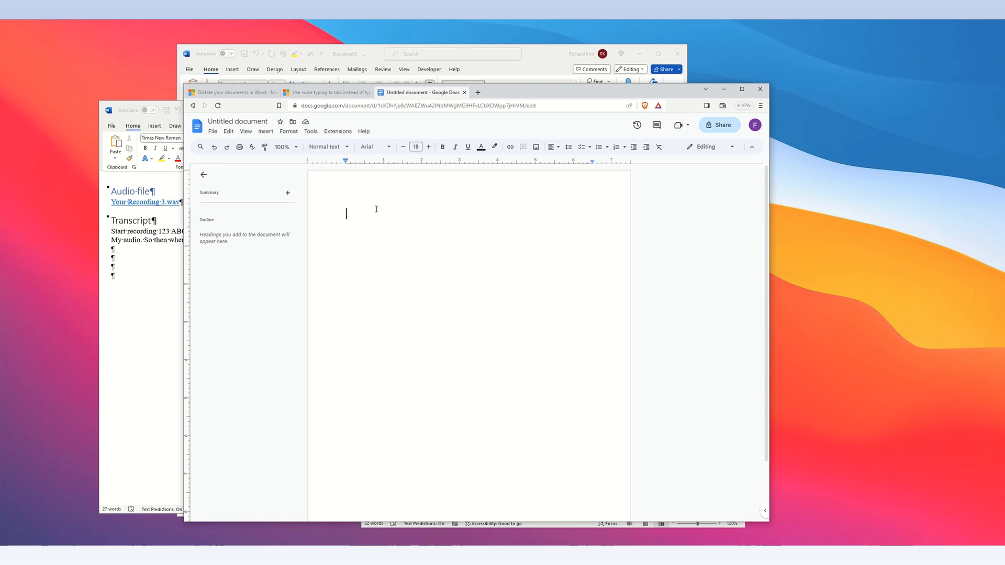
- Enter 'Google Docs' in the document and turn on Voice typing from Tools
text(Google Docs)
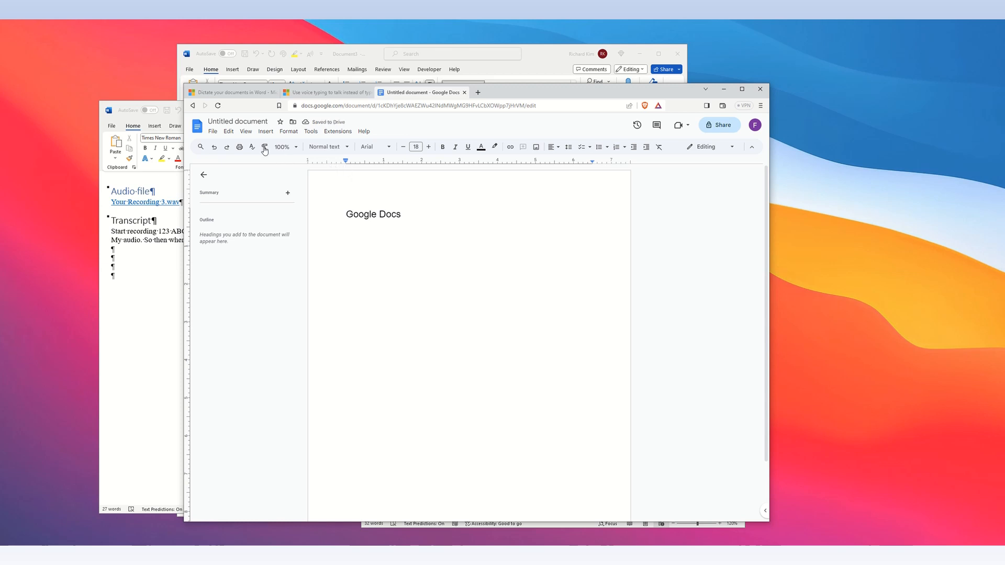
mouse_move(311, 132)
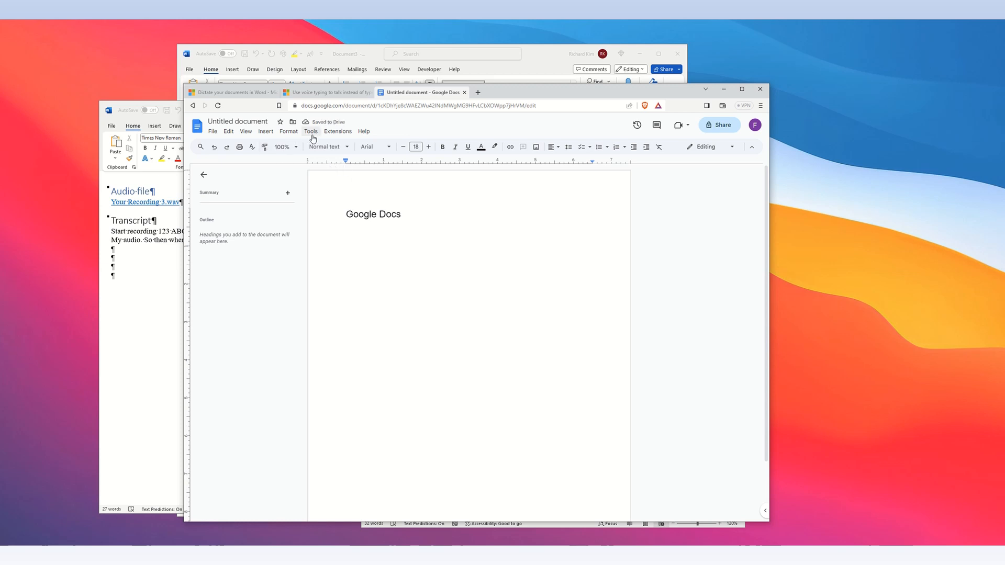
click(310, 132)
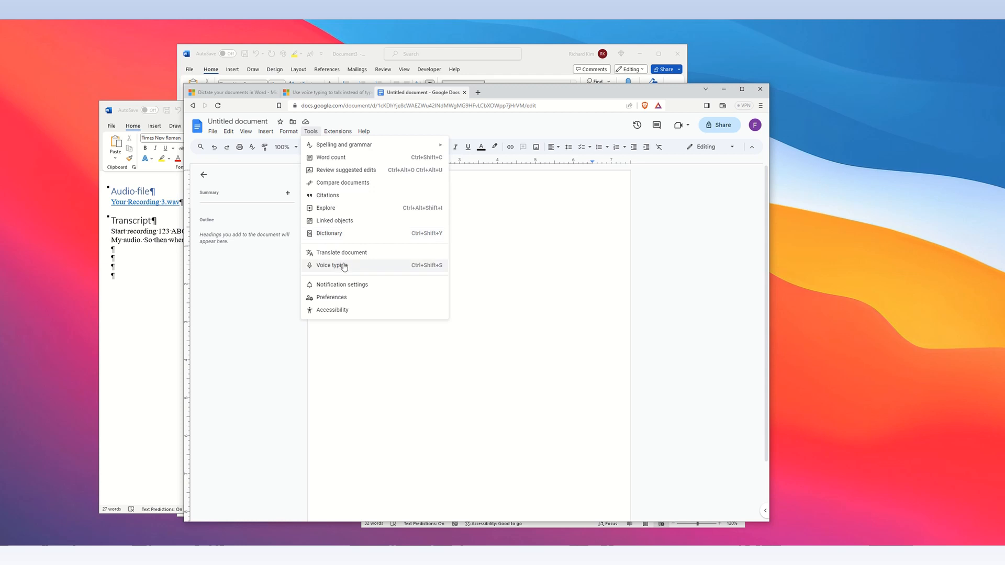
mouse_move(364, 267)
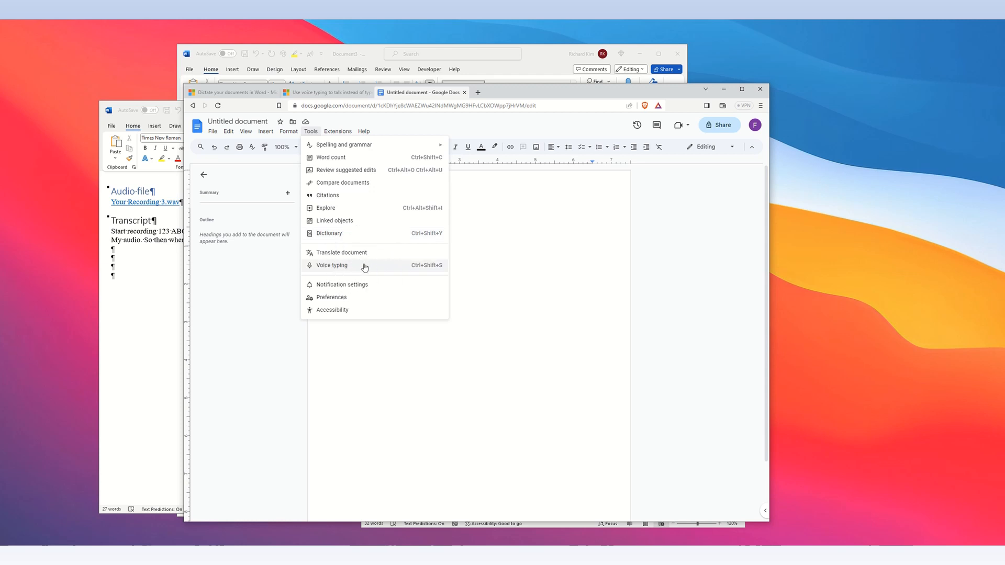
click(331, 265)
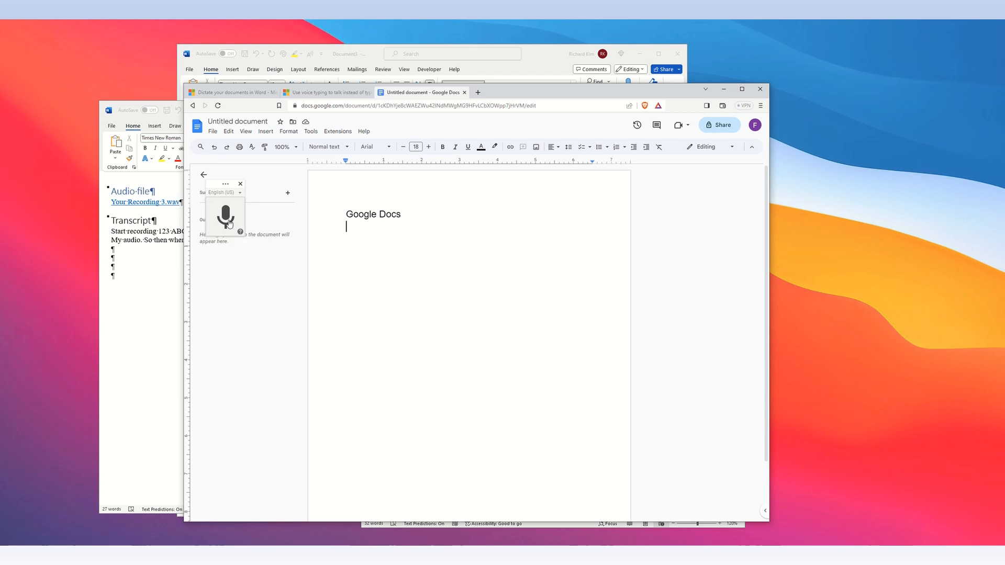
- Allow the site to use the microphone for voice typing, then stop listening
click(225, 215)
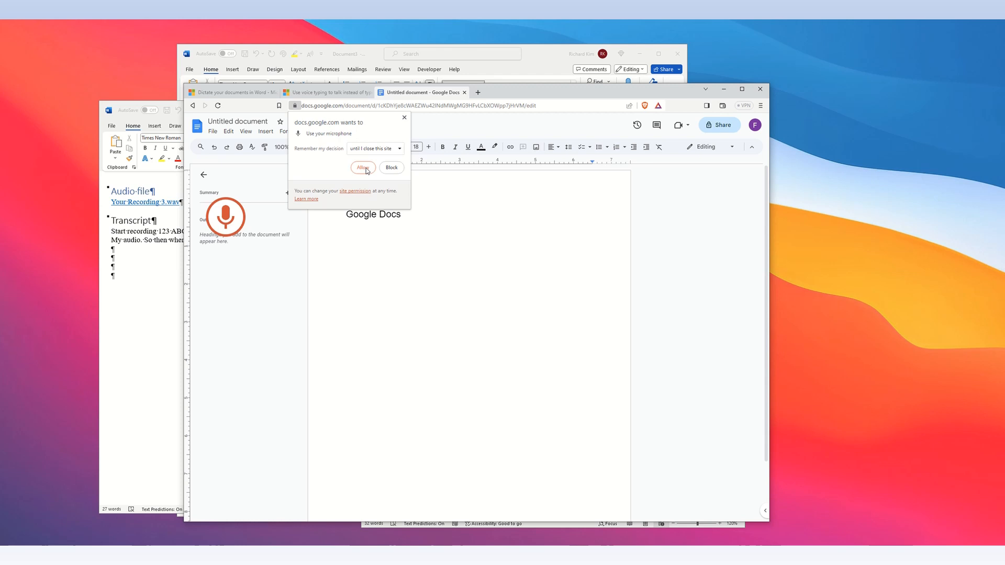
click(361, 167)
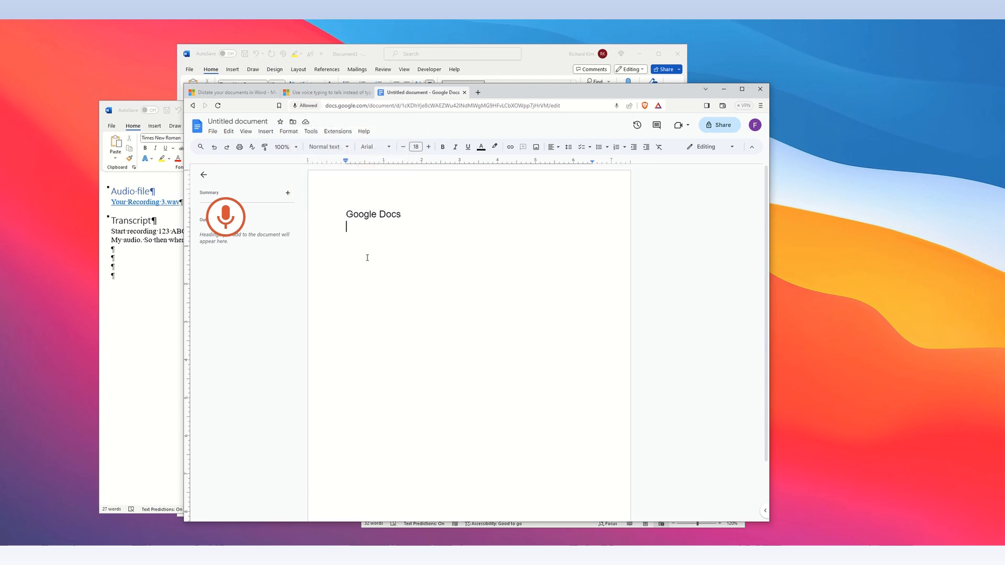
click(225, 215)
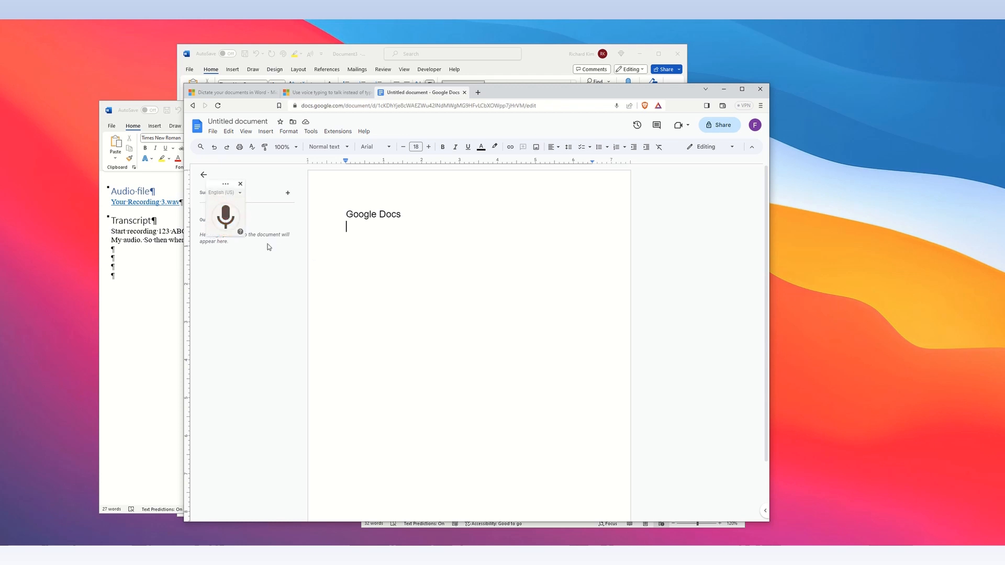